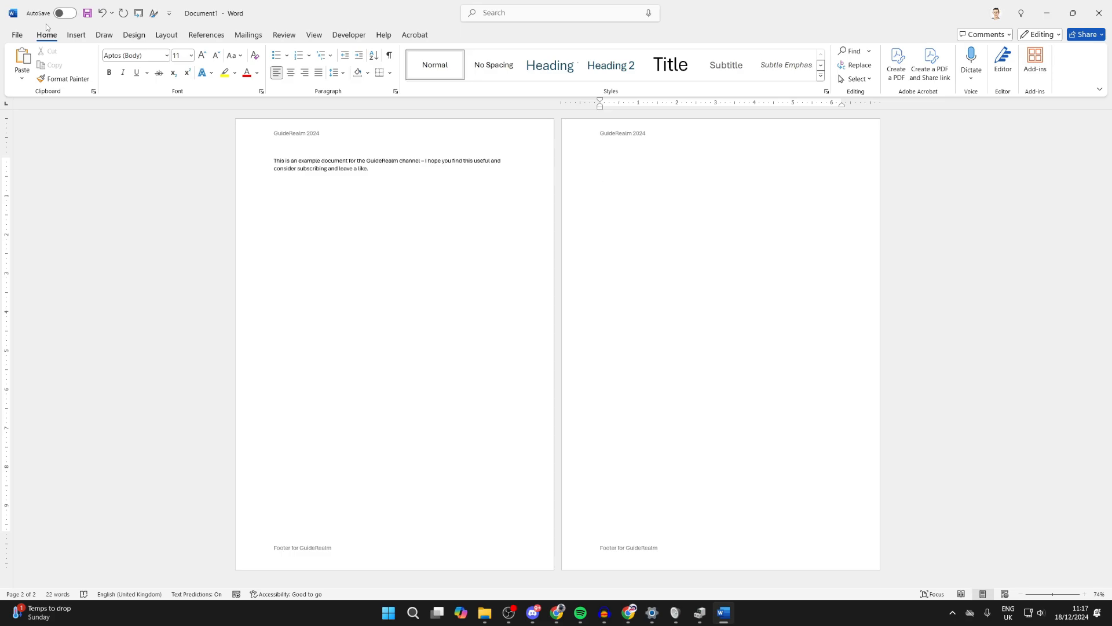
Place the insertion point on page 2 and show the Insert commands
{"action": "left_click", "coordinate": [599, 184]}
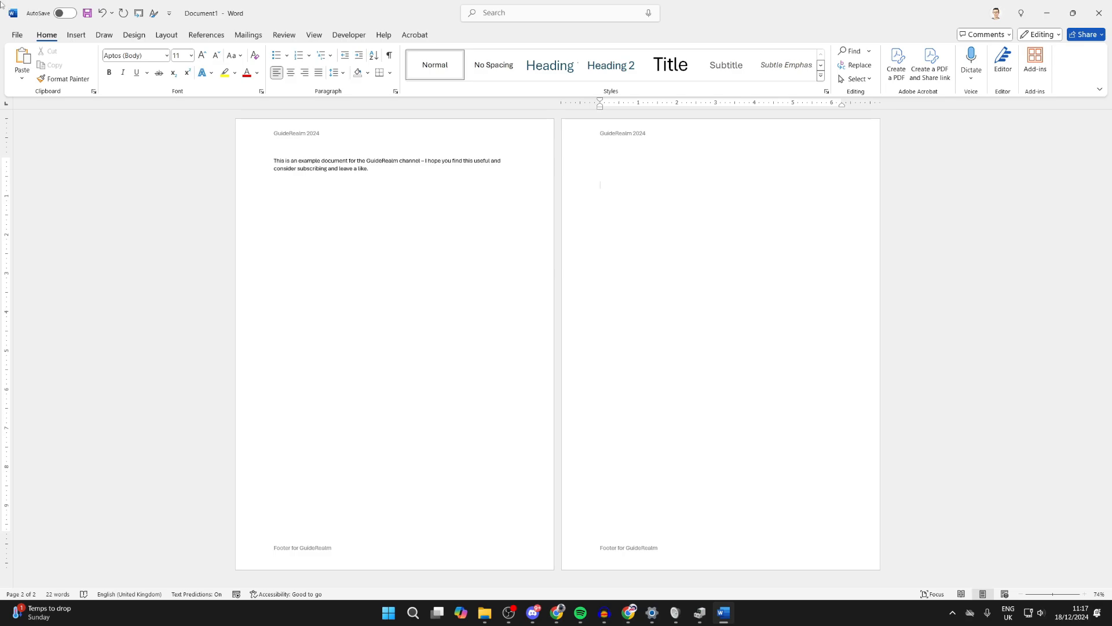
{"action": "left_click", "coordinate": [75, 34]}
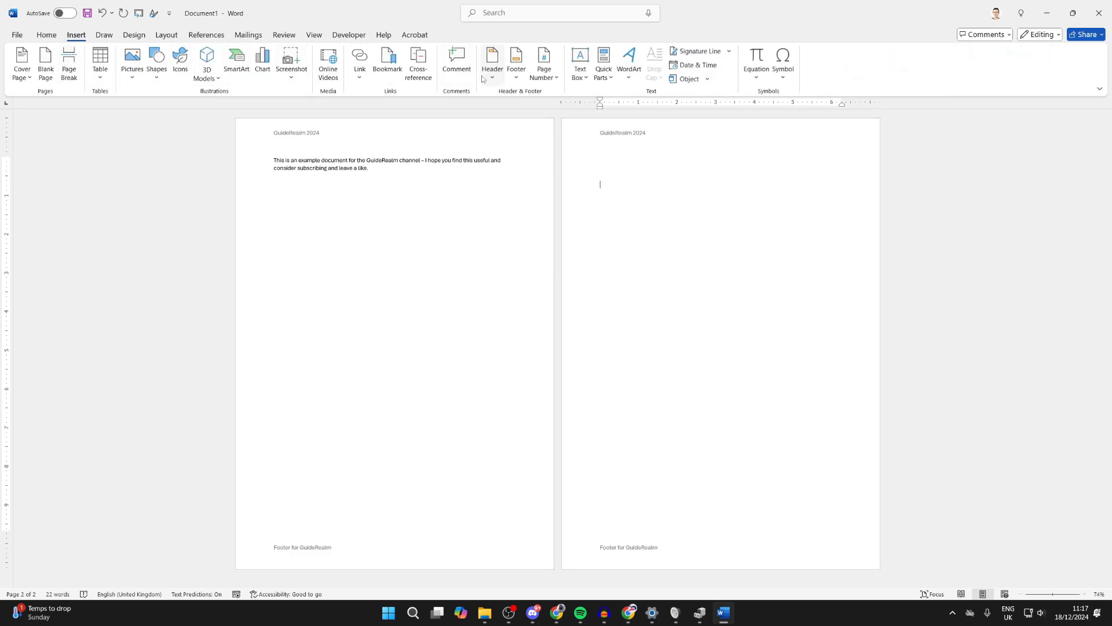
{"action": "mouse_move", "coordinate": [492, 60]}
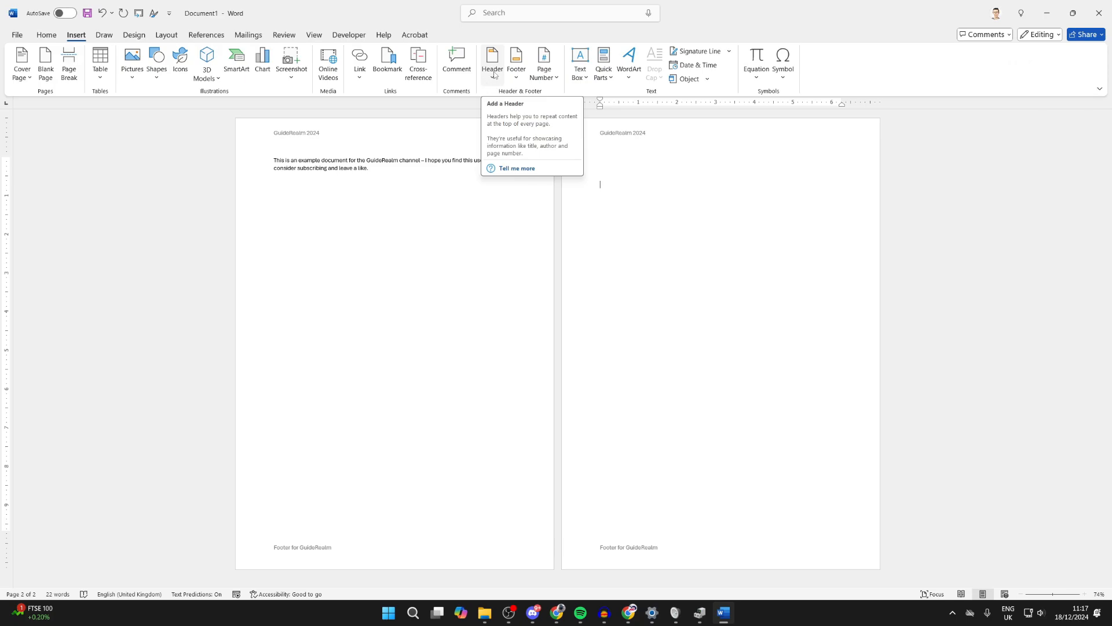
Remove the header and the footer from the document via Remove Header and Remove Footer
{"action": "left_click", "coordinate": [491, 60]}
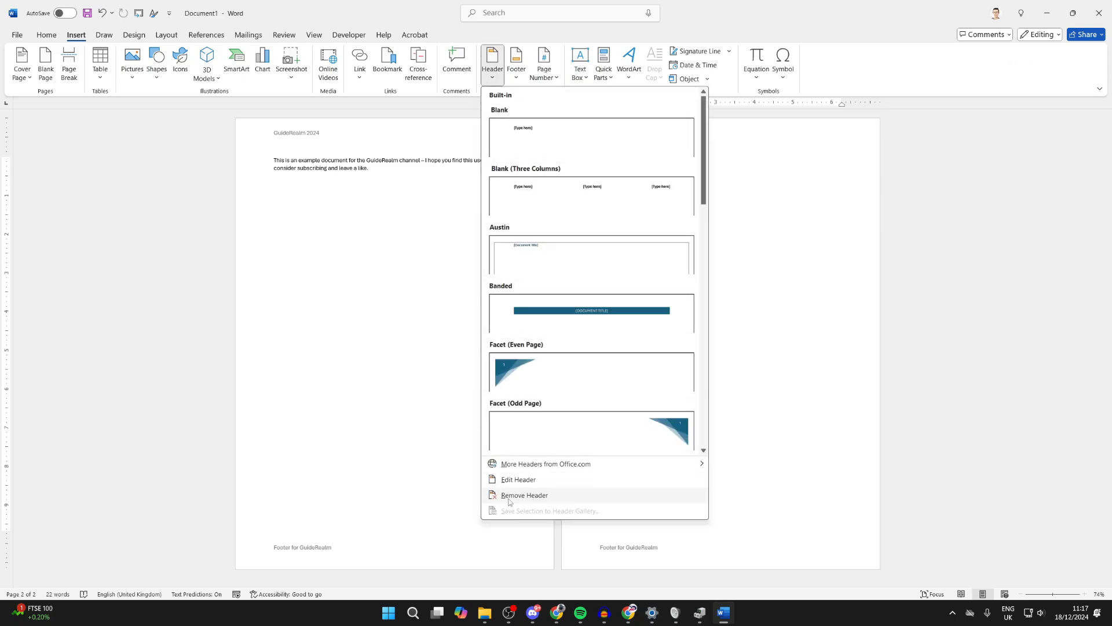
{"action": "left_click", "coordinate": [524, 495]}
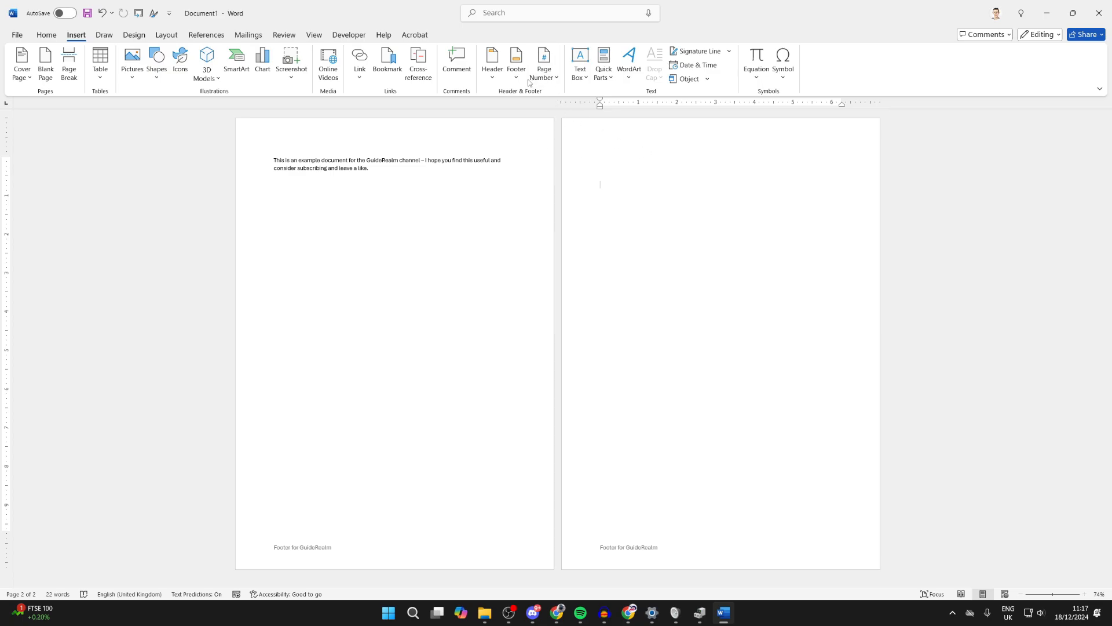
{"action": "left_click", "coordinate": [515, 60]}
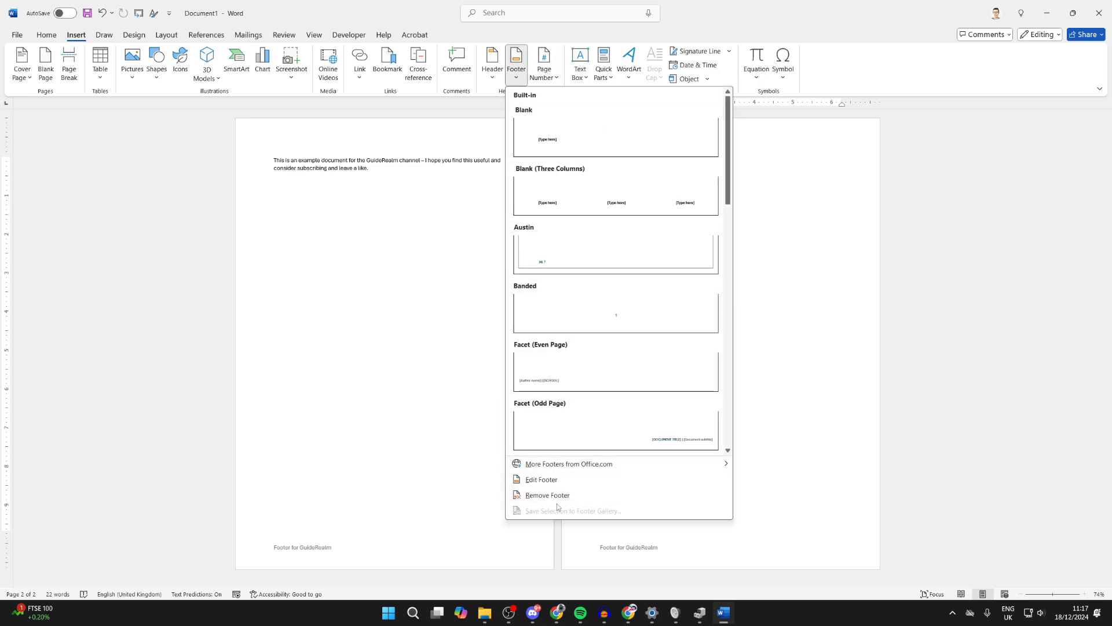
{"action": "left_click", "coordinate": [546, 495]}
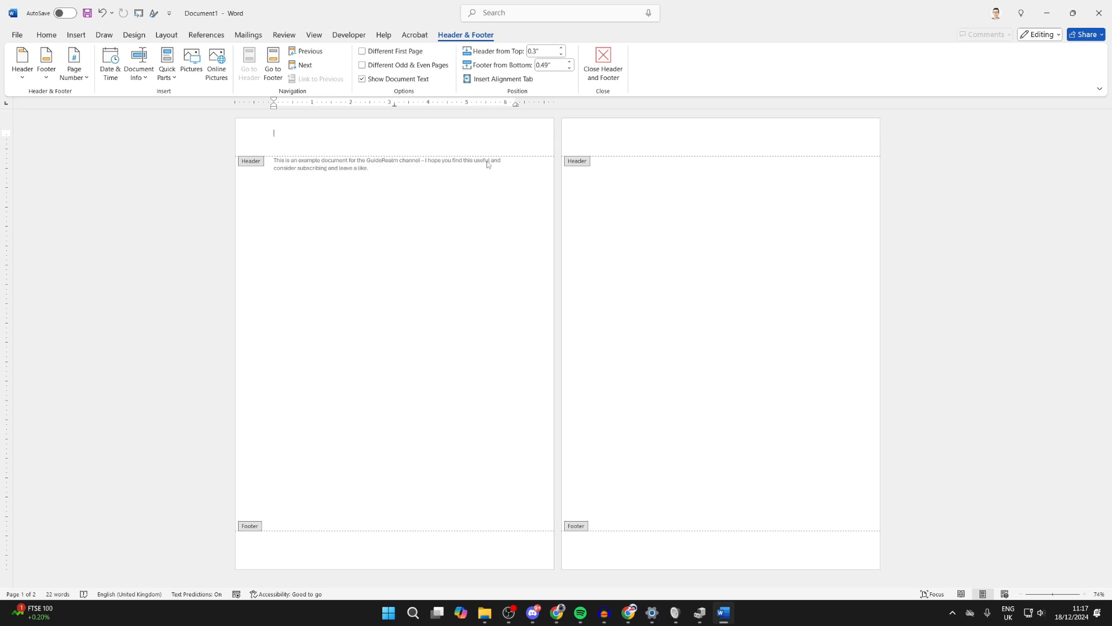
Set Header from Top and Footer from Bottom to 0" in the Header & Footer options
{"action": "left_click", "coordinate": [603, 68]}
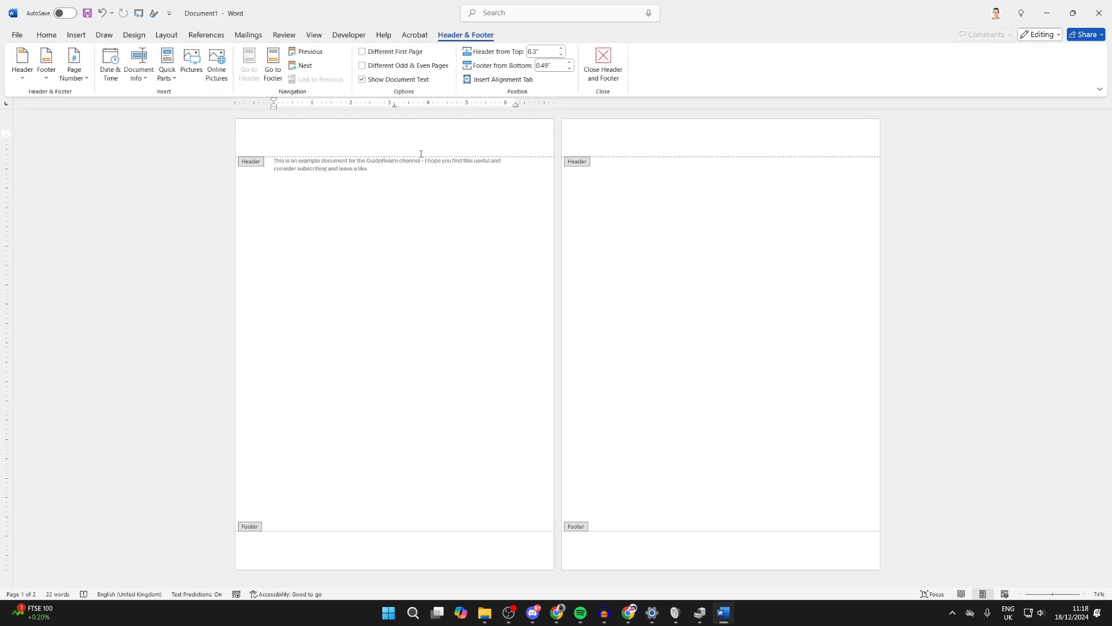
{"action": "mouse_move", "coordinate": [518, 51]}
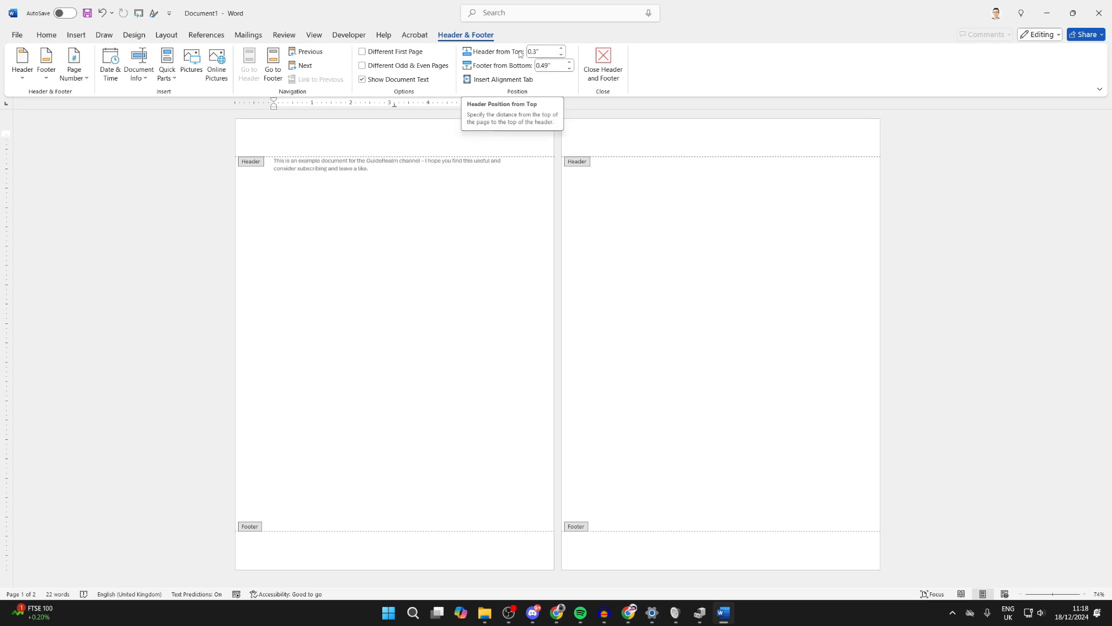
{"action": "left_click", "coordinate": [542, 51]}
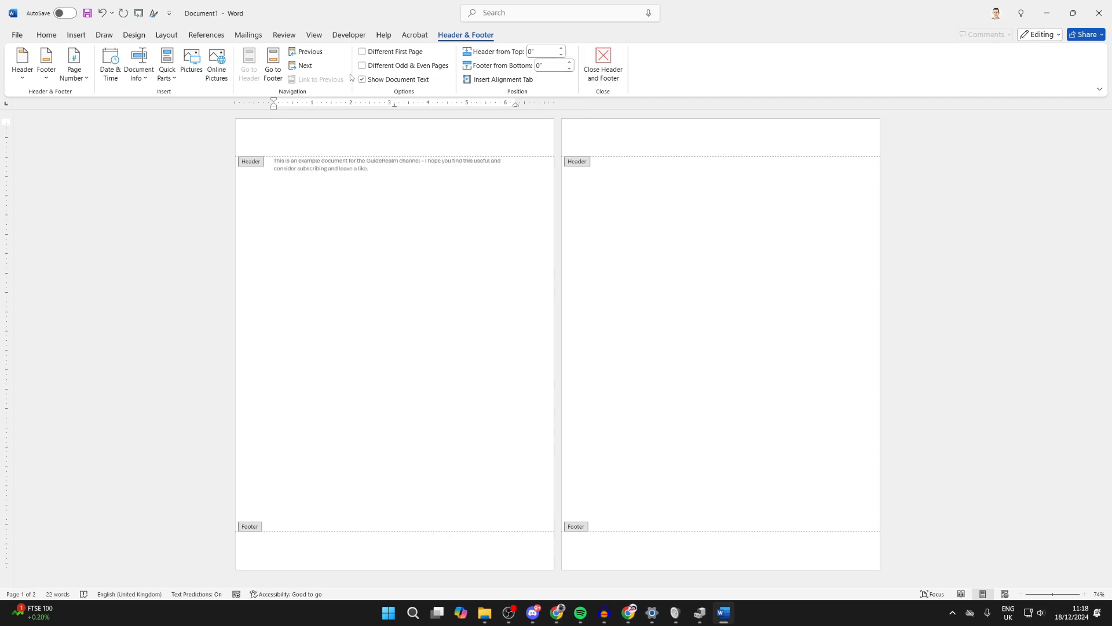
{"action": "left_click", "coordinate": [166, 35]}
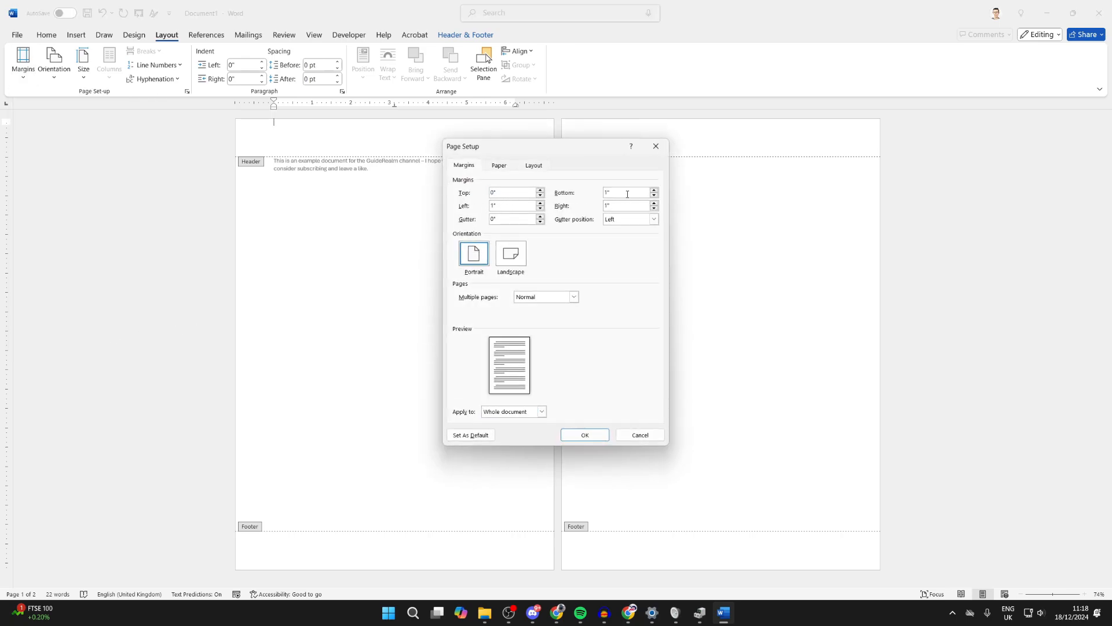
Apply 0" top and bottom margins in Page Setup so the text fits one page
{"action": "left_click", "coordinate": [584, 434]}
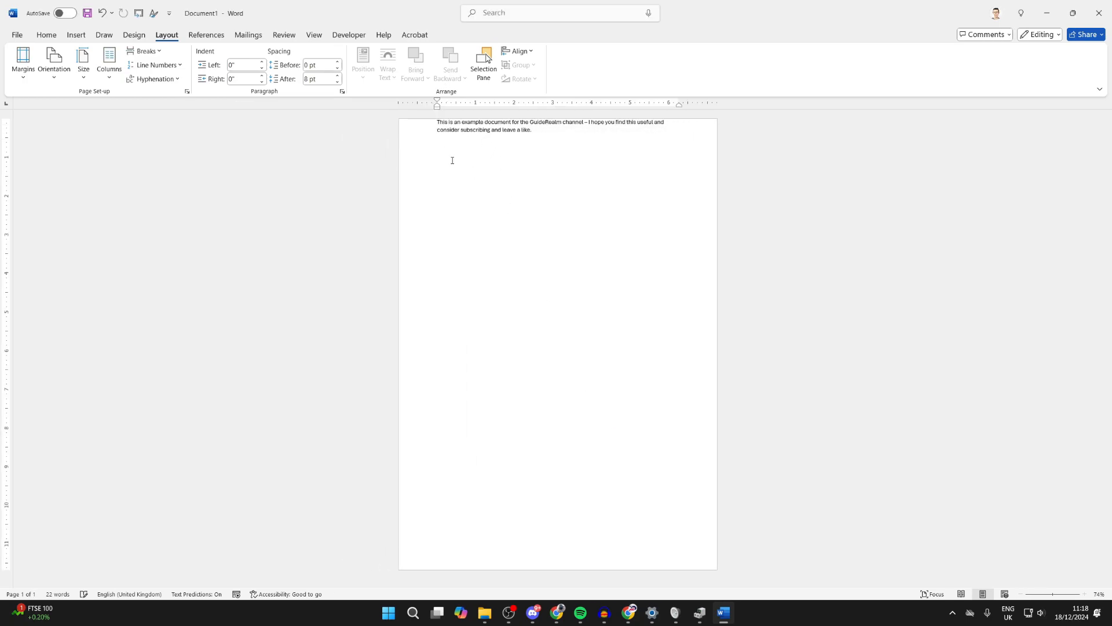
{"action": "mouse_move", "coordinate": [1070, 148]}
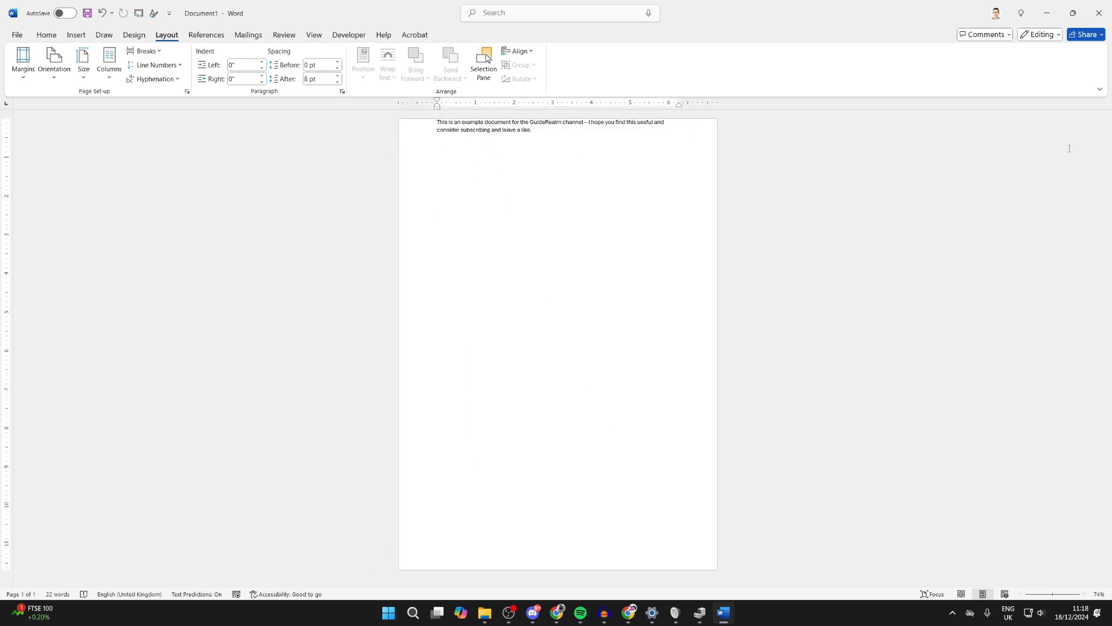